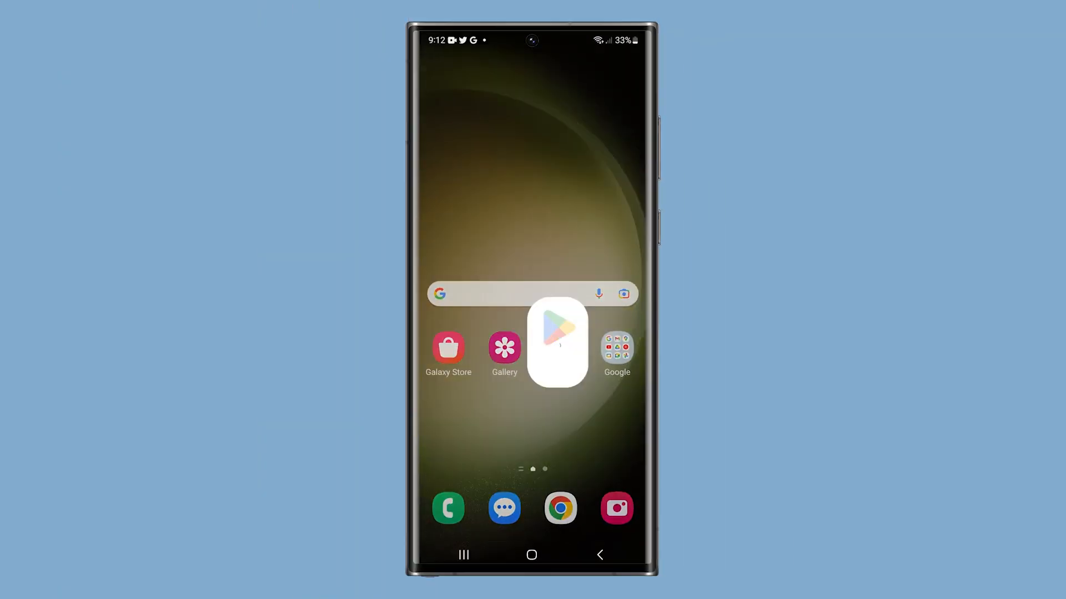
Step: Launch Google Play from the home screen and scroll its front page
click(556, 342)
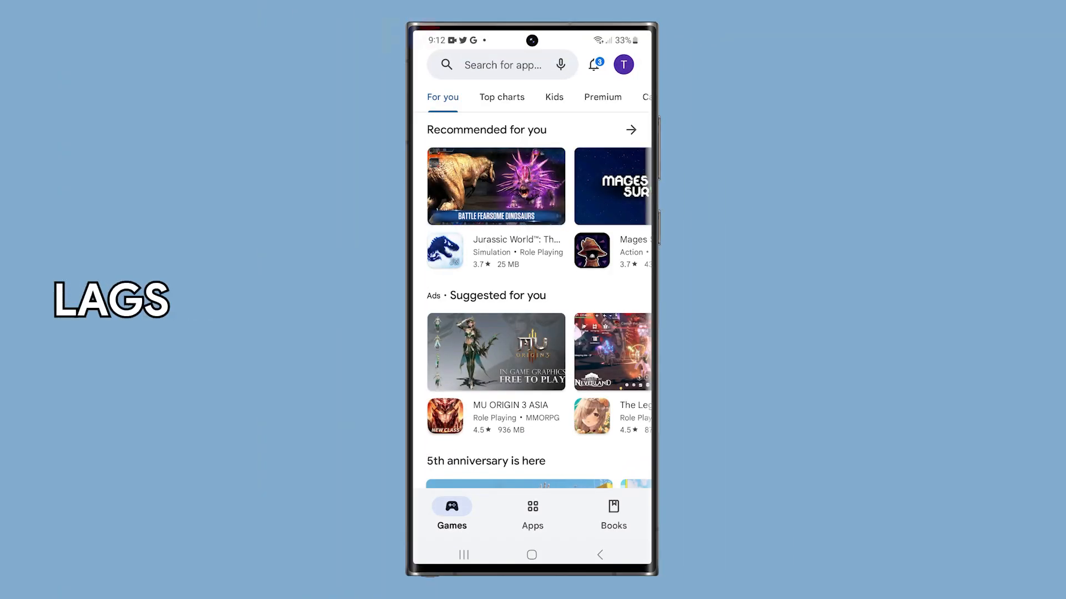
scroll(down, 3)
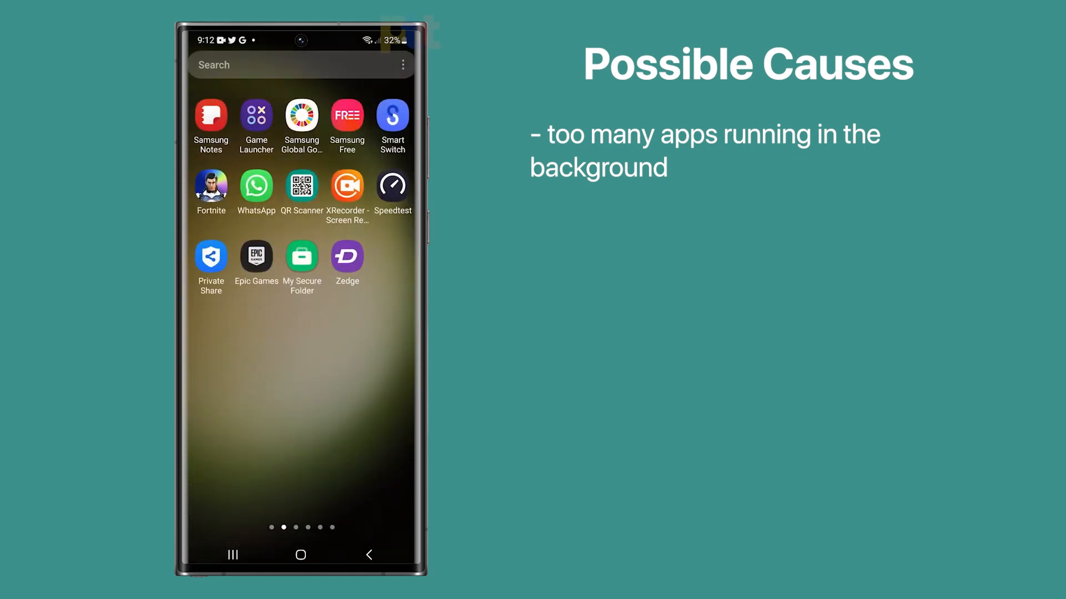
Step: Swipe through the app drawer, then view Internal storage in My Files and land on Device care
scroll(left, 3)
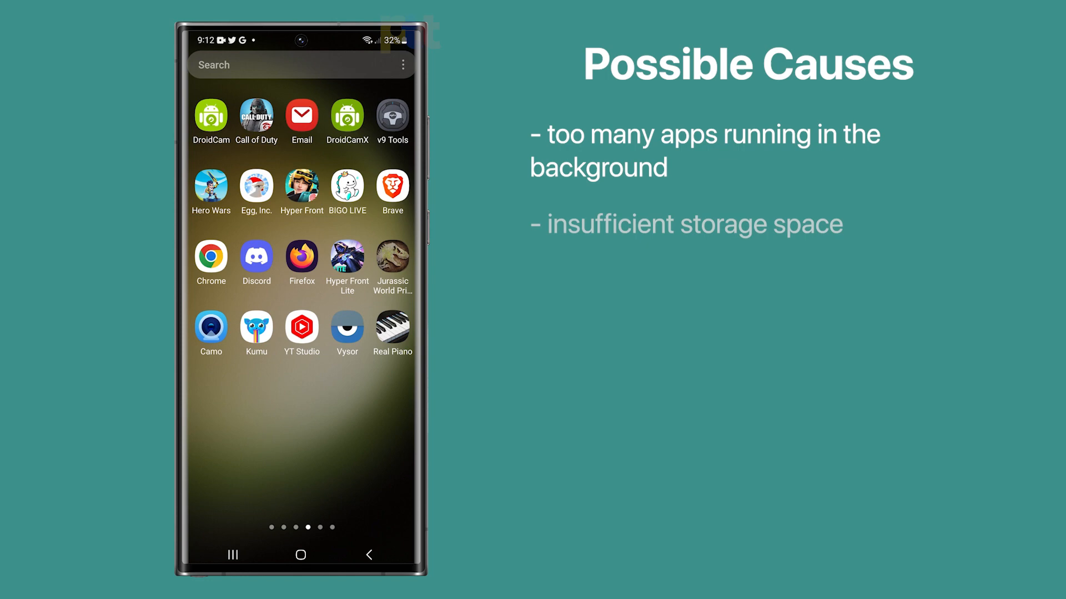
scroll(left, 3)
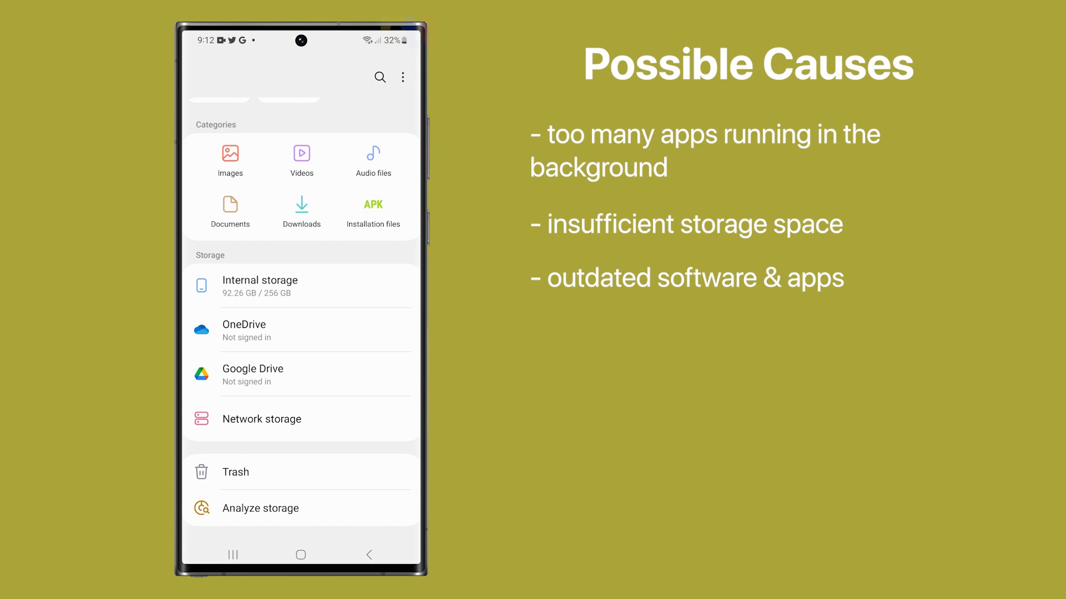
click(260, 285)
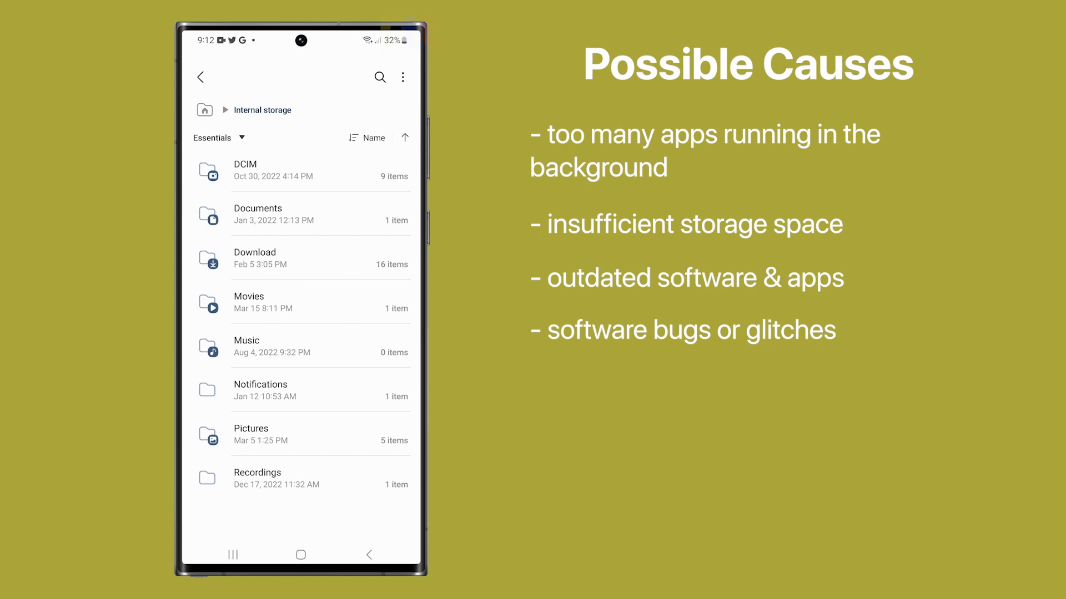
click(369, 555)
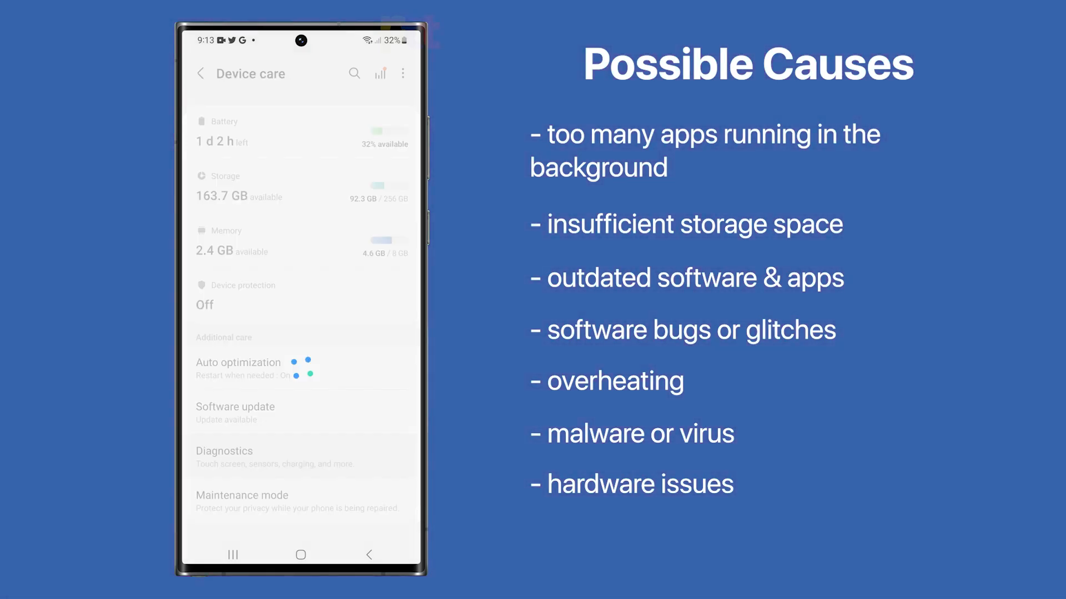
Step: View the Diagnostics test list inside Device care
click(225, 451)
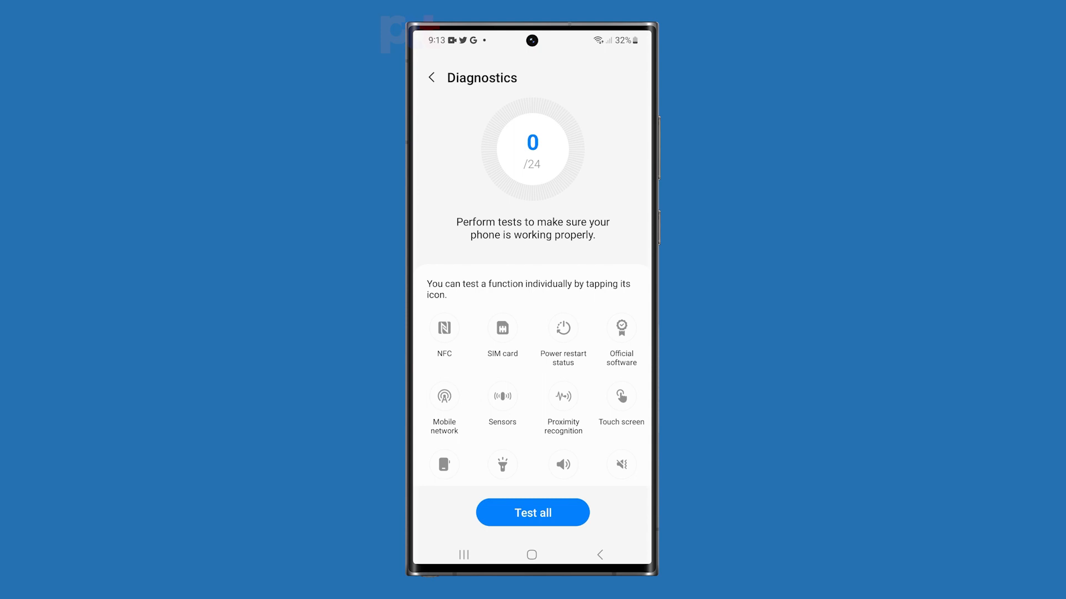
click(563, 465)
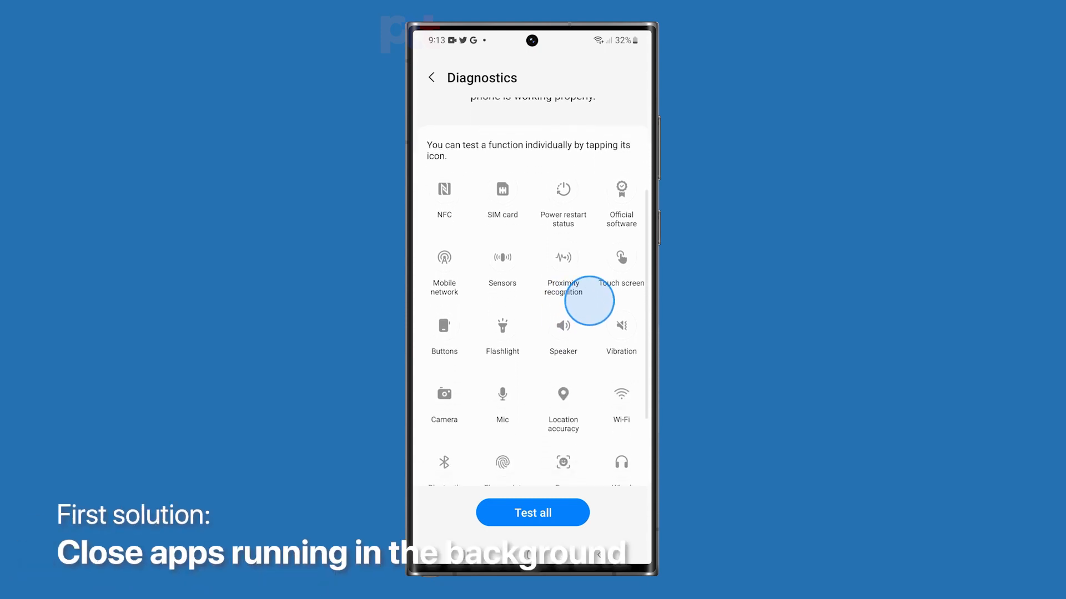
scroll(down, 3)
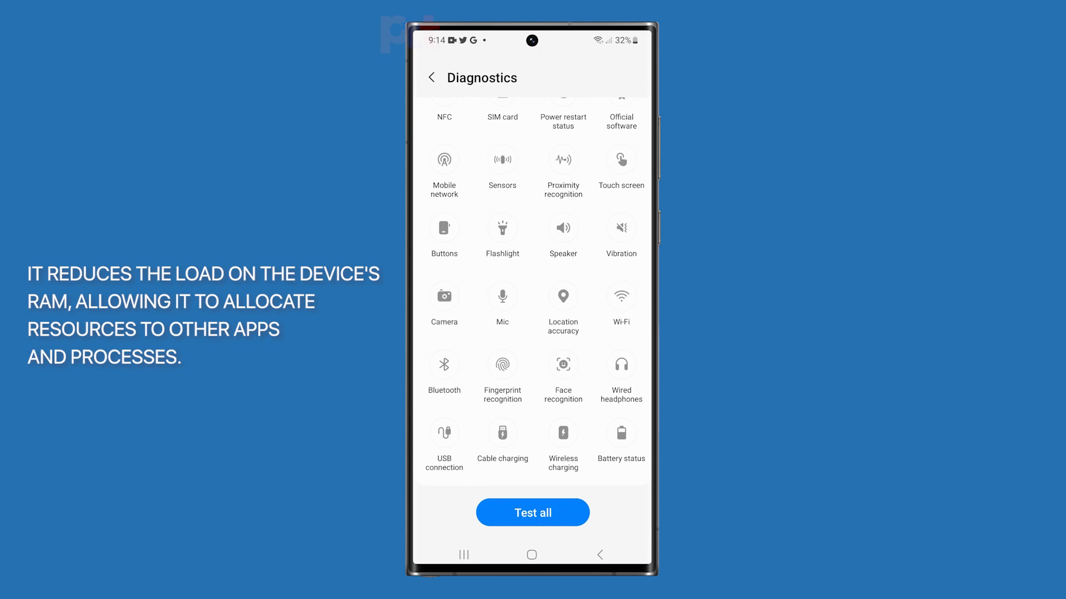
Step: Back out of Diagnostics to Settings and return to the home screen
click(432, 77)
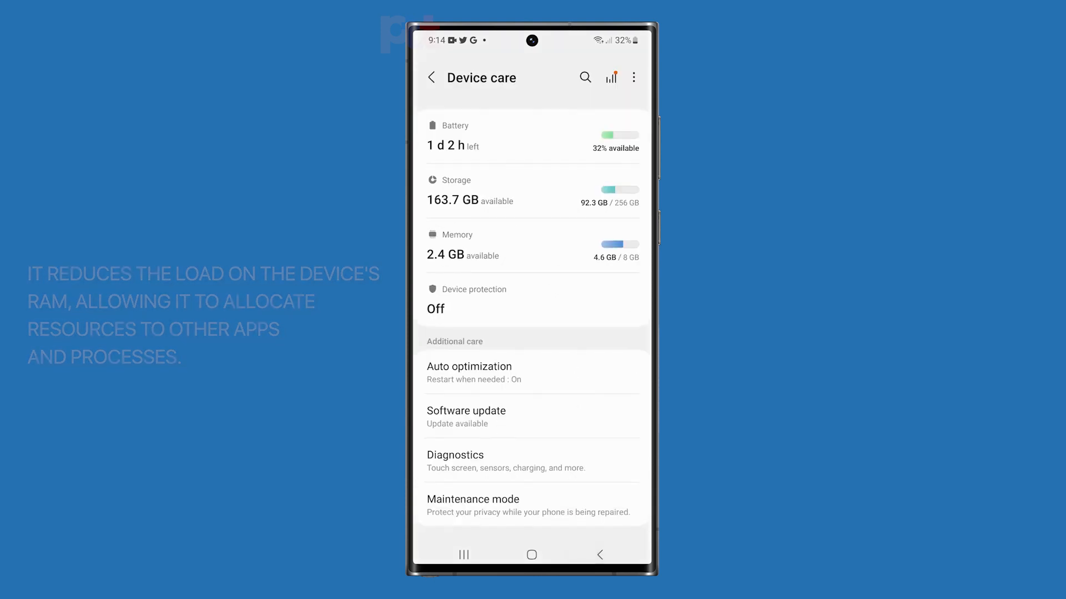
click(432, 76)
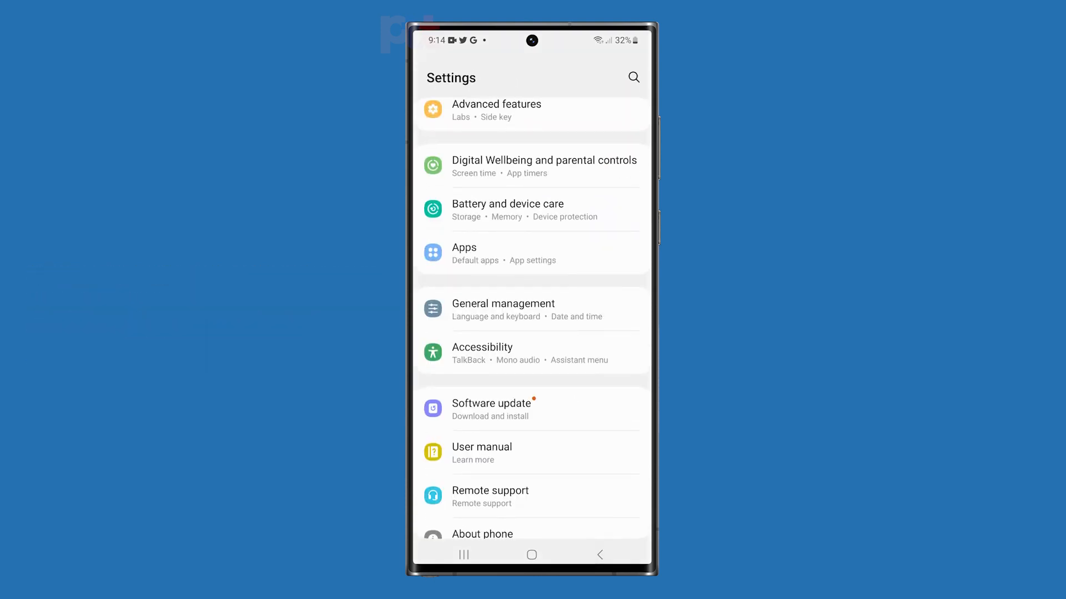
click(532, 555)
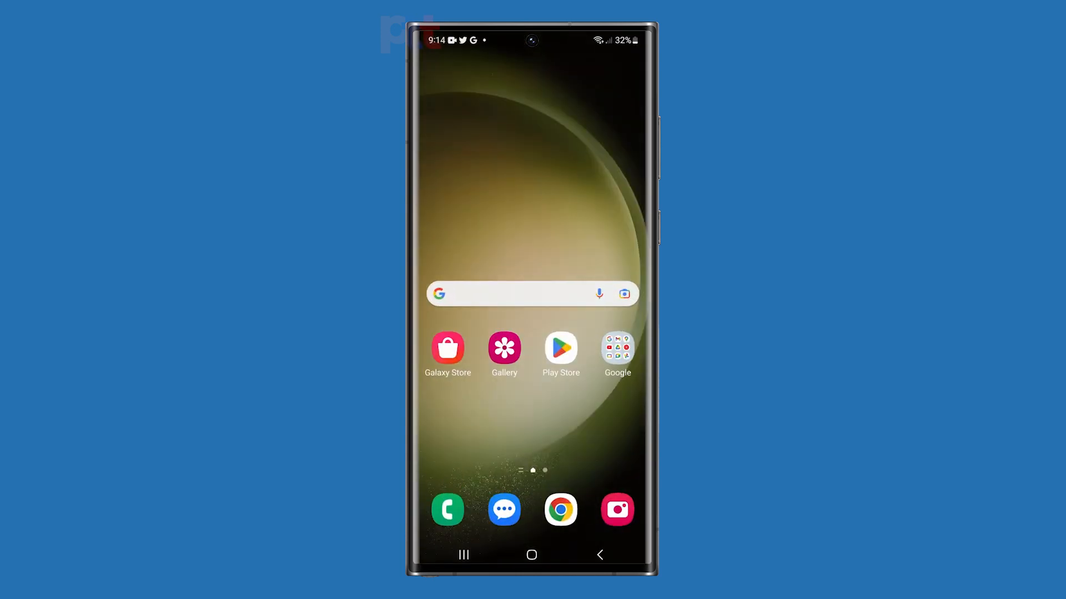
Step: Clear every background app from the Recents view with Close all
click(463, 555)
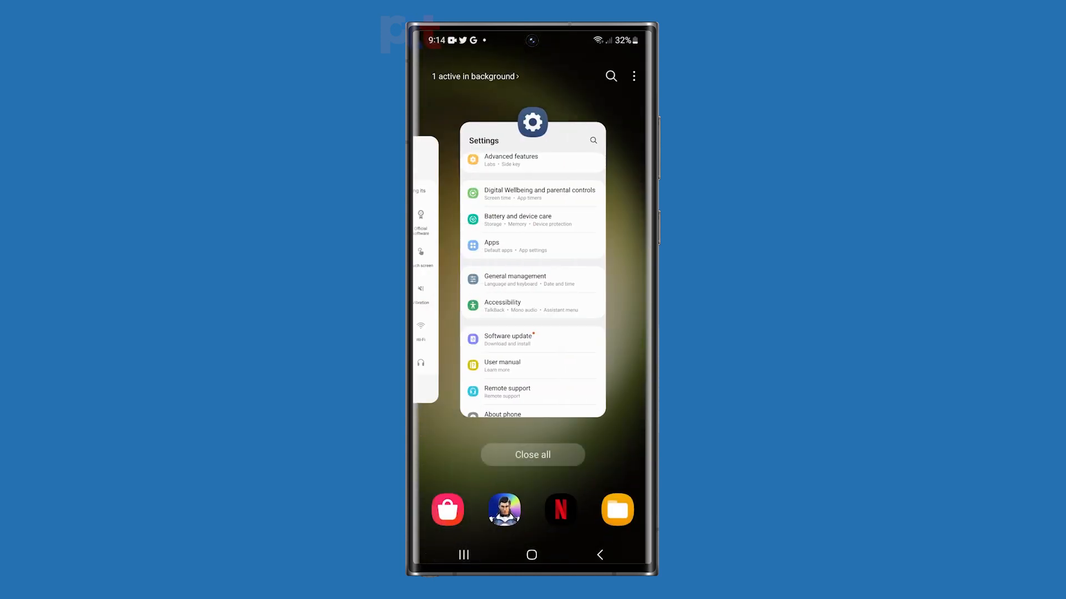
click(532, 455)
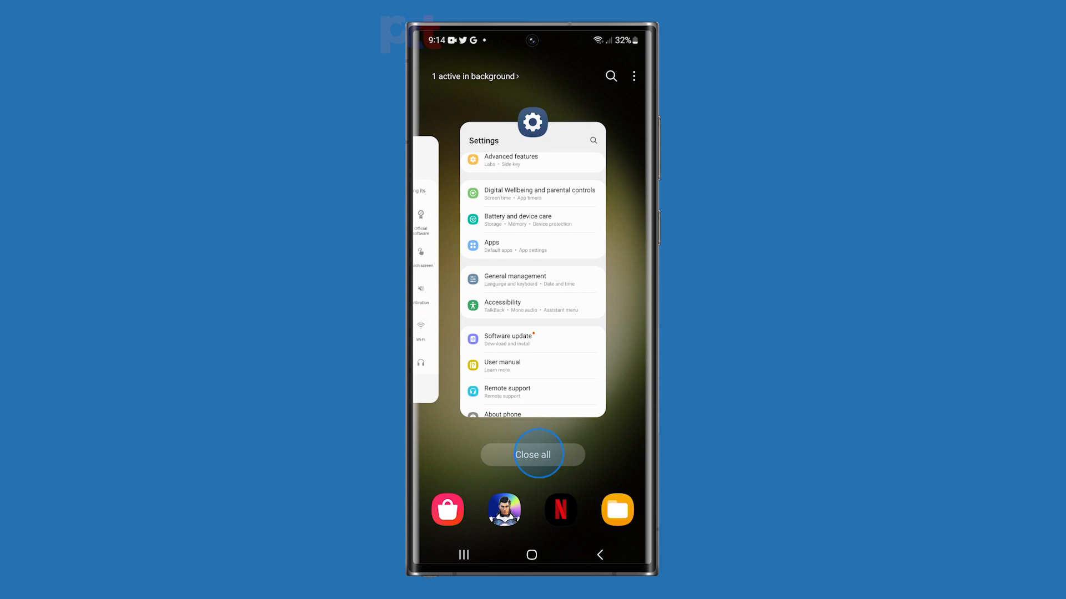
click(531, 454)
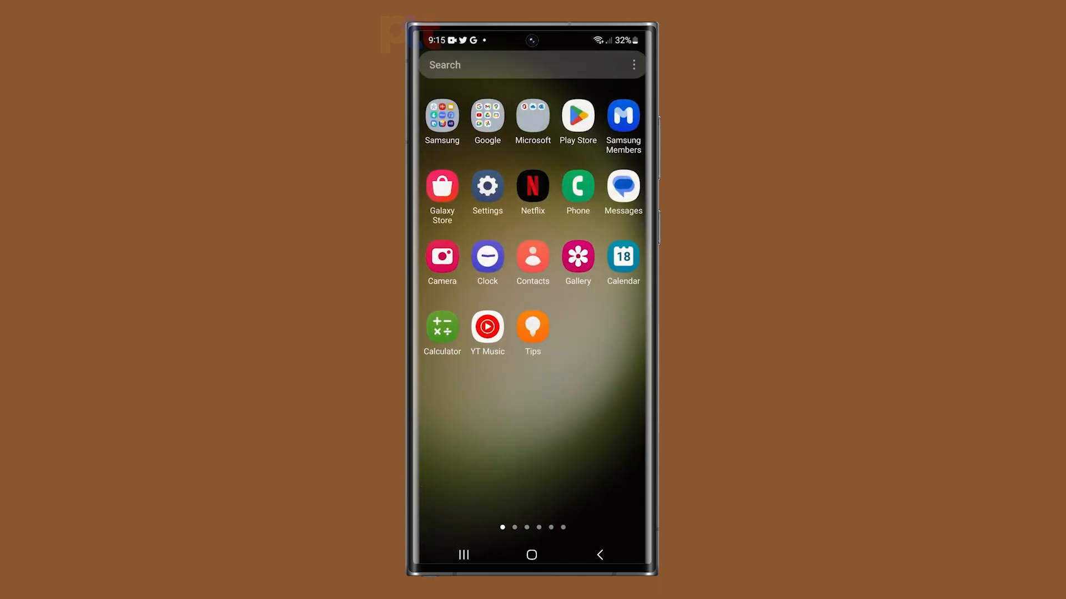
Step: Swipe to the next page of the app drawer
scroll(left, 3)
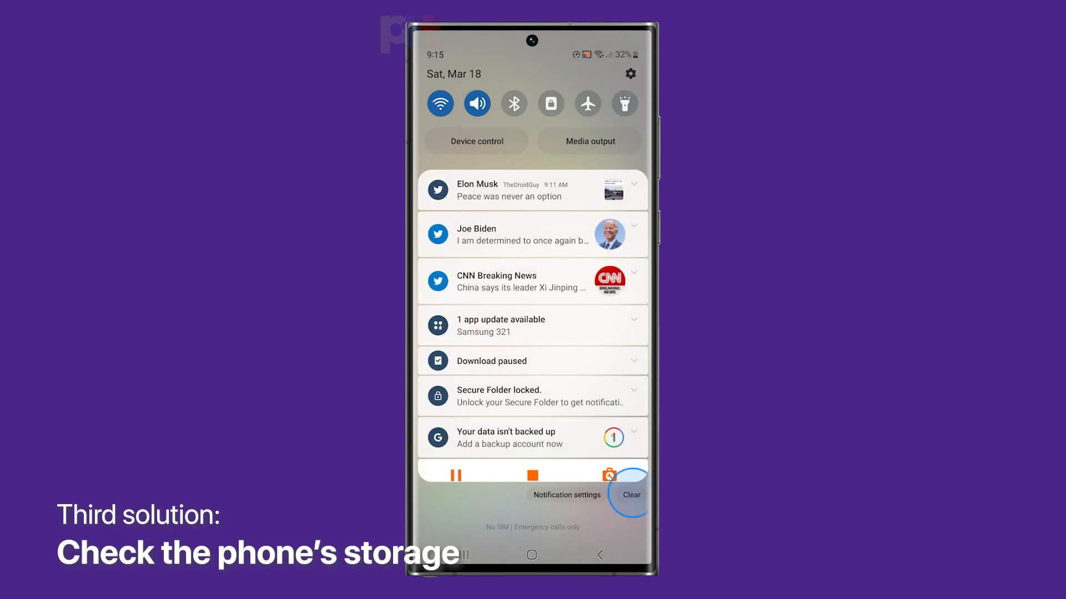
Step: Clear all notifications, then review the storage breakdown (36% used) under Battery and device care
click(631, 489)
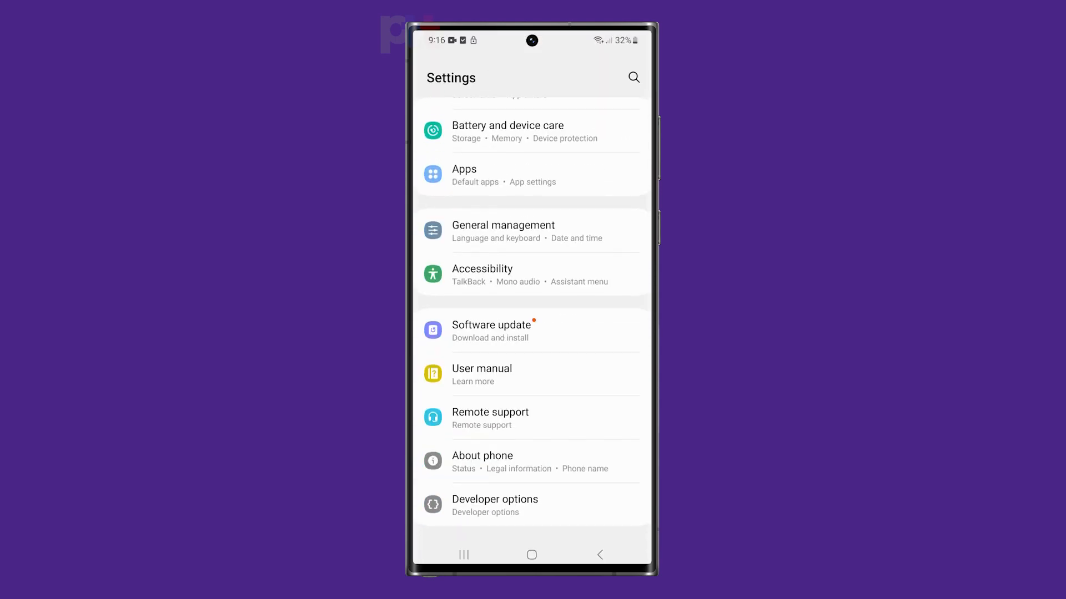
click(507, 131)
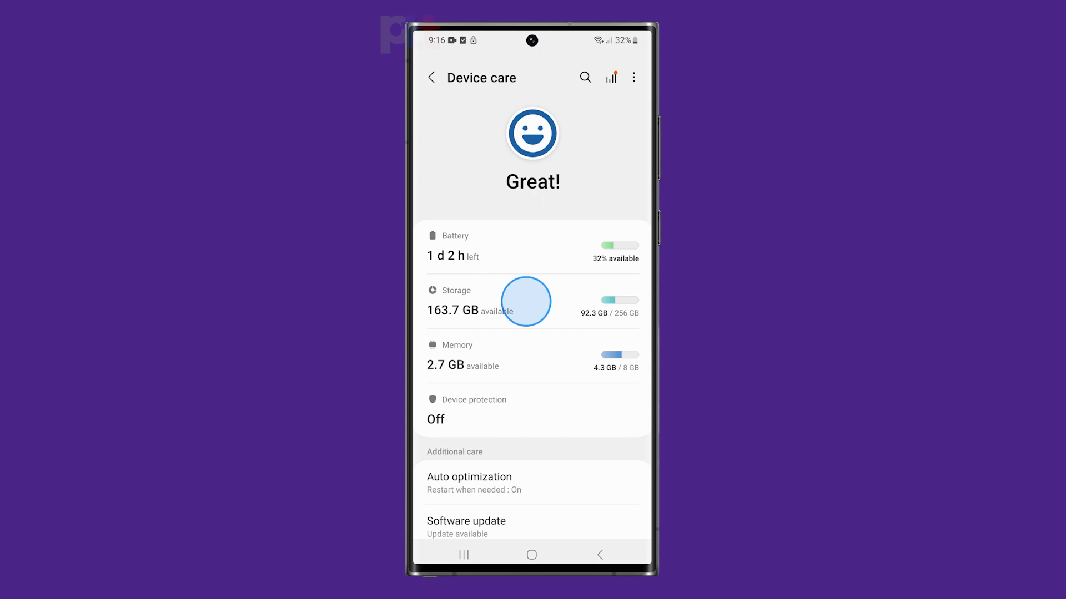
click(523, 300)
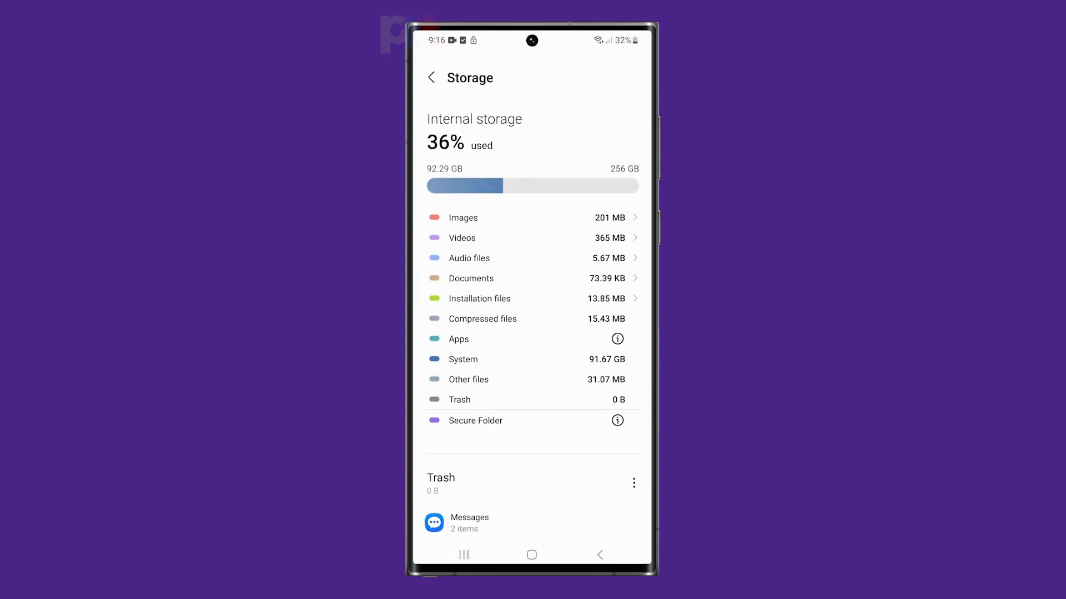
click(613, 380)
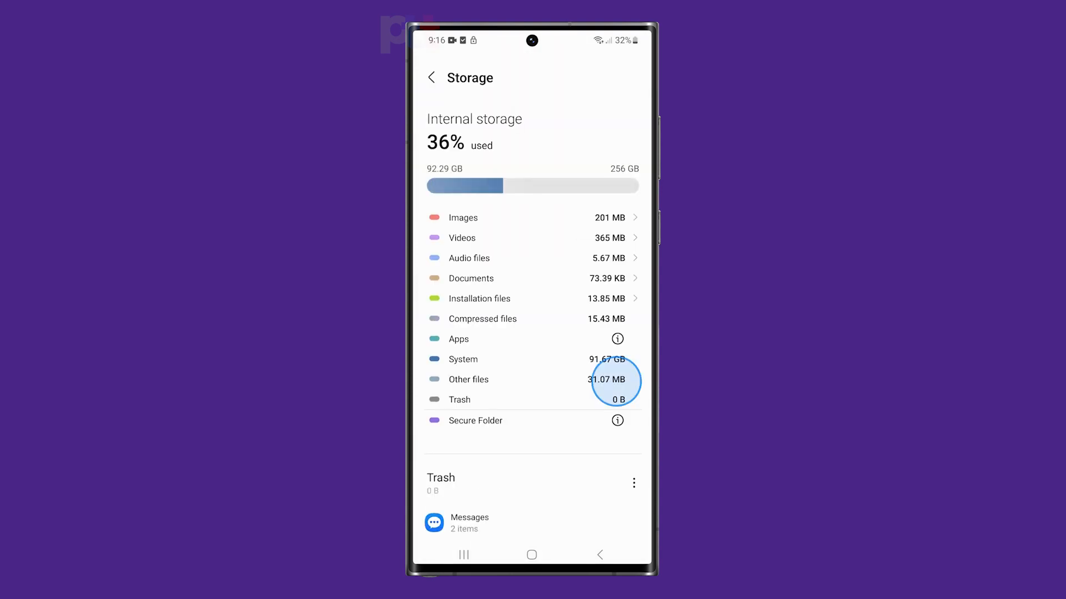
scroll(down, 3)
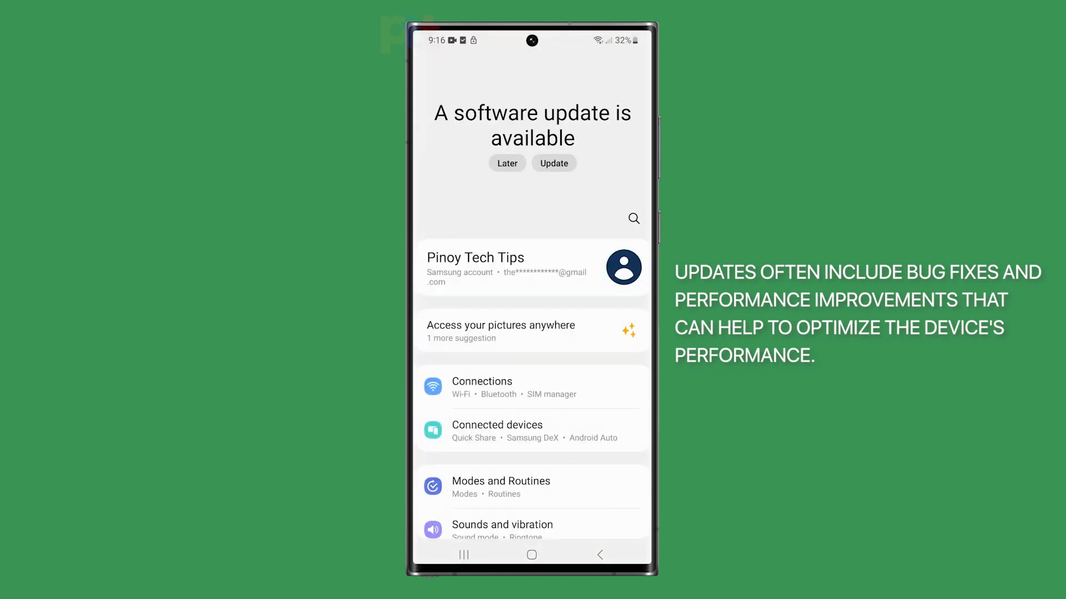
Step: Start downloading the One UI 5.1 update from Settings > Software update
scroll(down, 3)
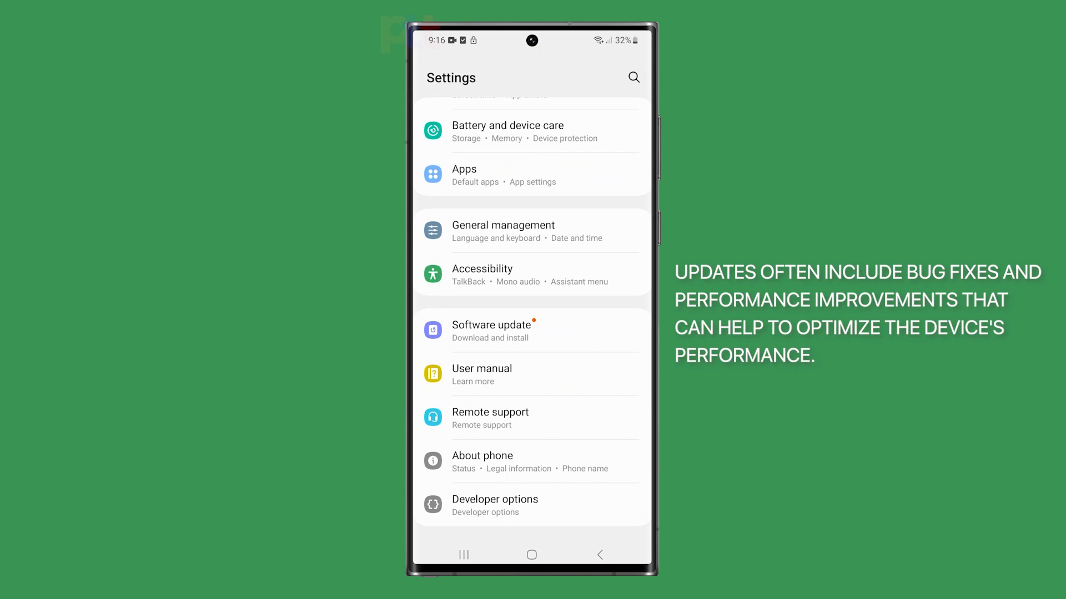
click(491, 330)
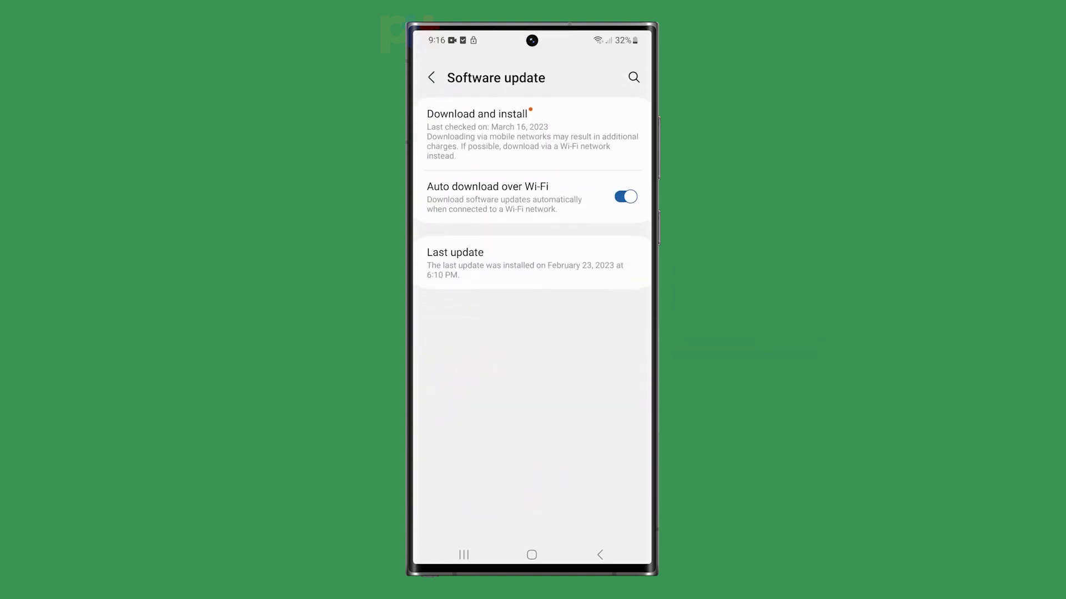
click(476, 113)
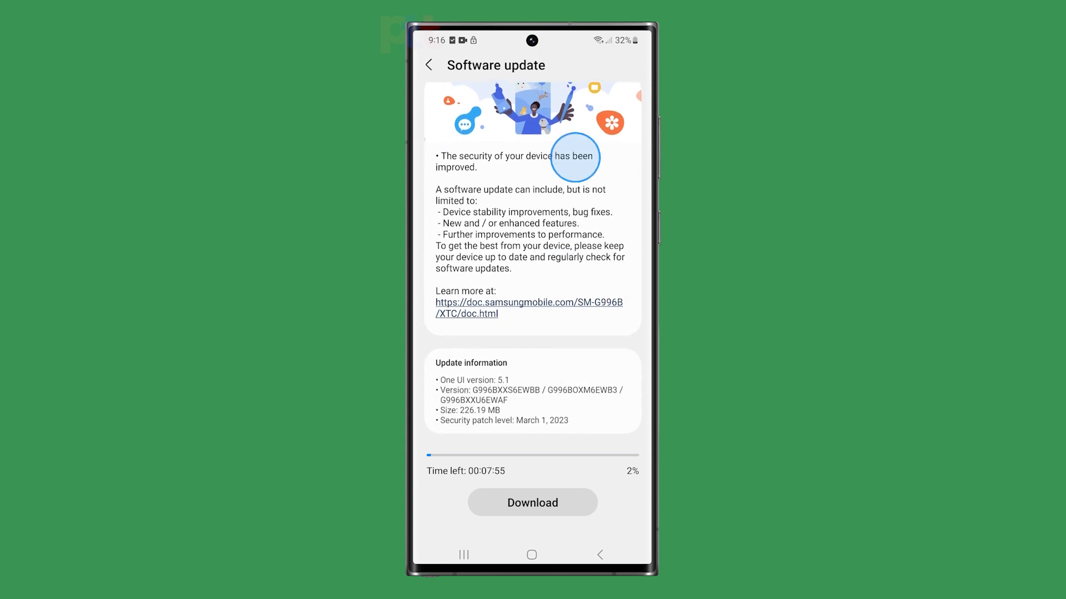
click(532, 501)
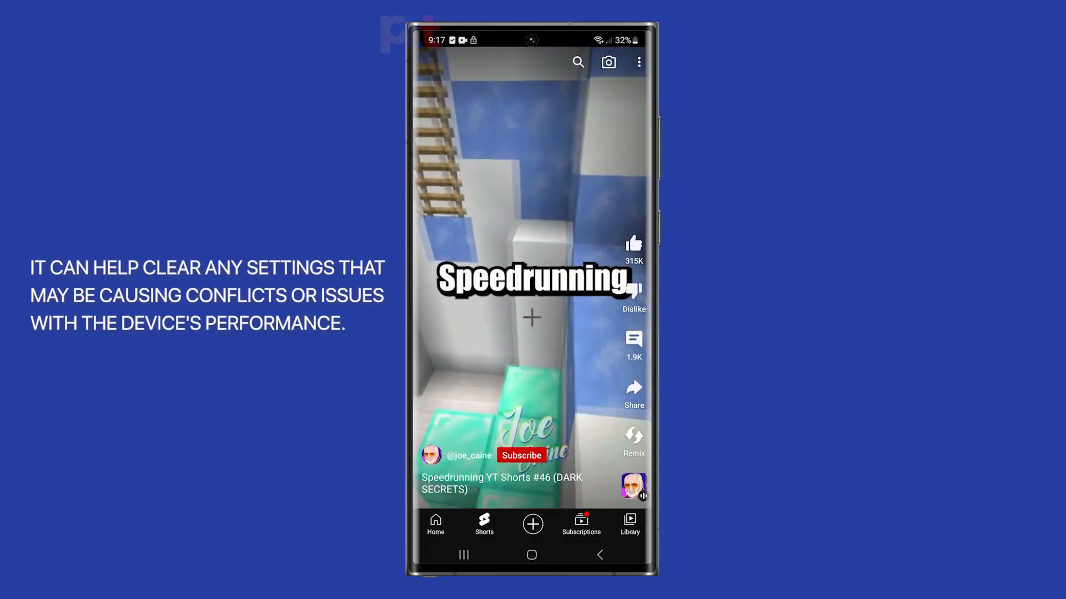
Step: Reach the Reset options under Settings > General management
click(435, 523)
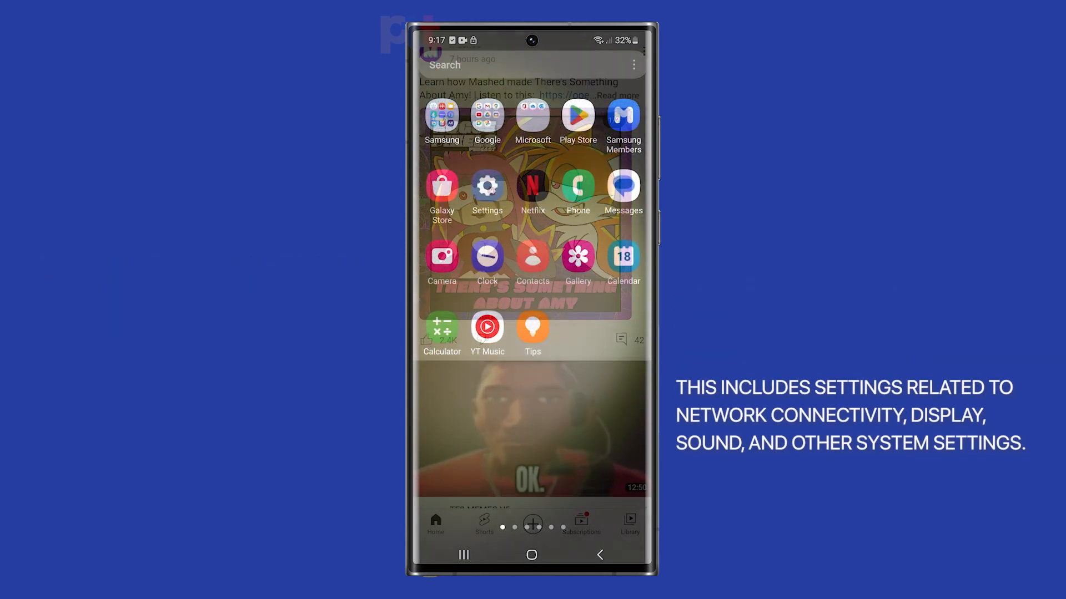
click(486, 185)
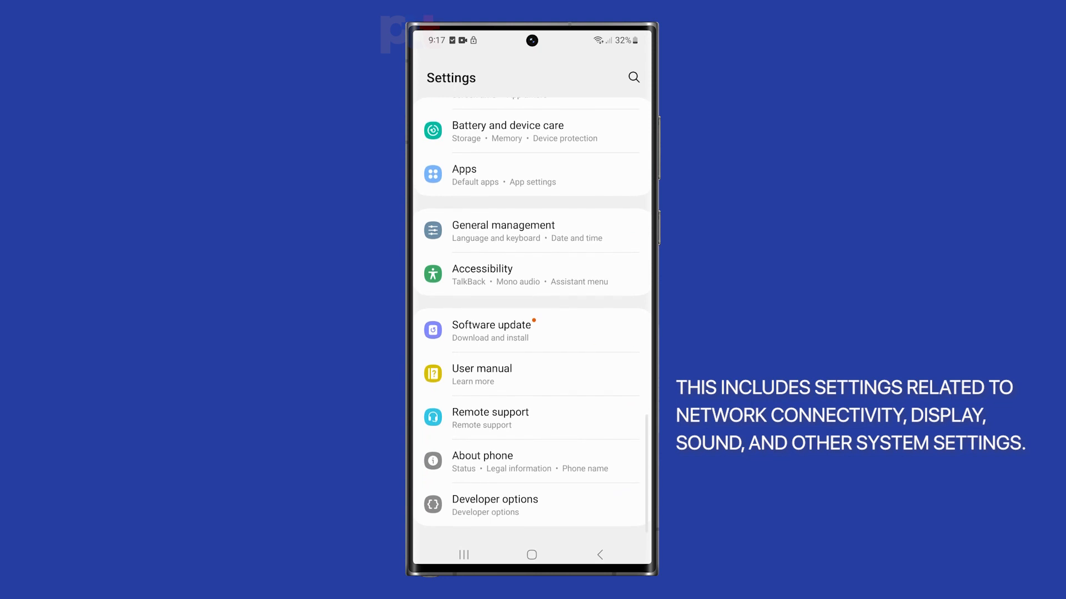
click(516, 230)
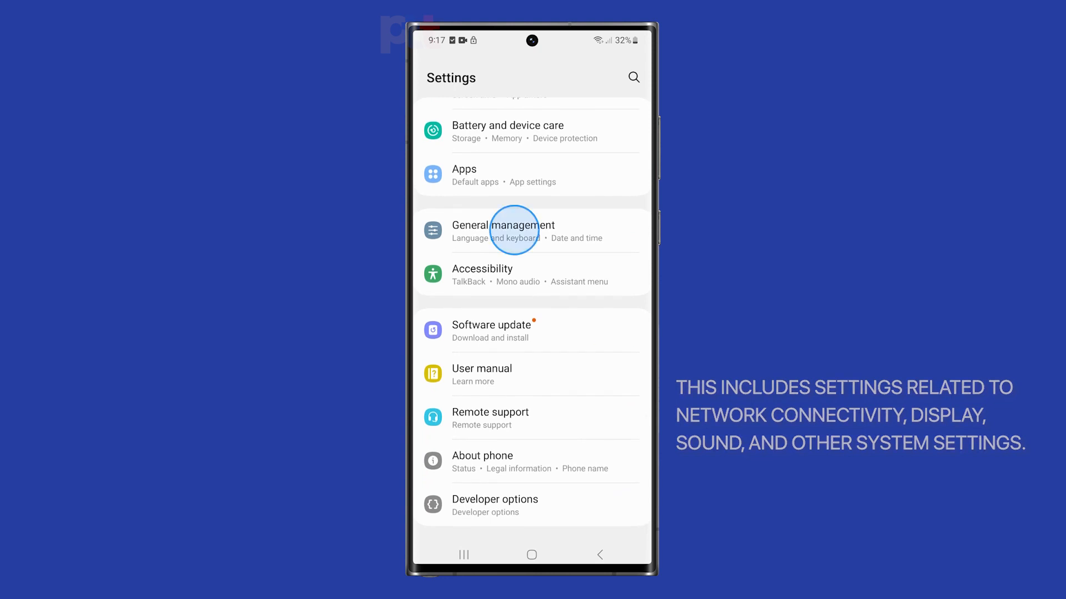
click(503, 229)
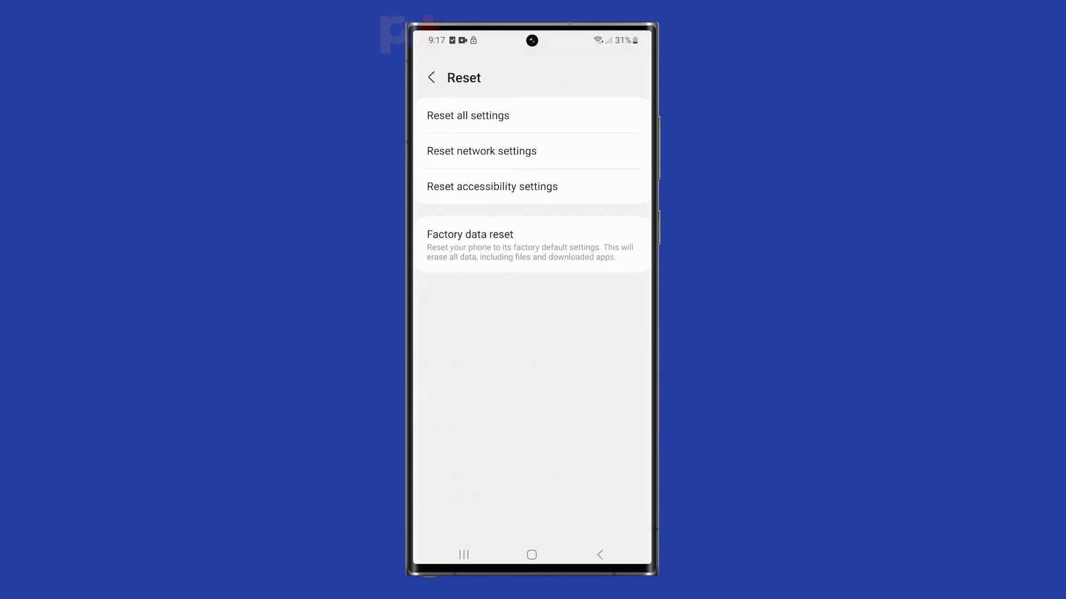
Step: Choose Reset all settings through to its final confirmation, then show Recents
click(468, 114)
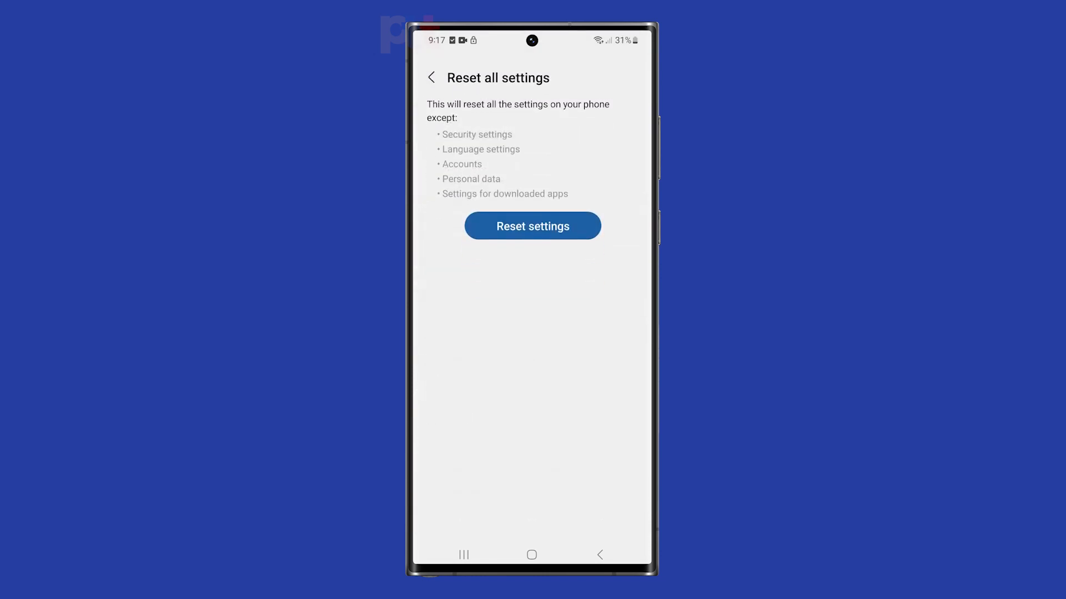
click(532, 226)
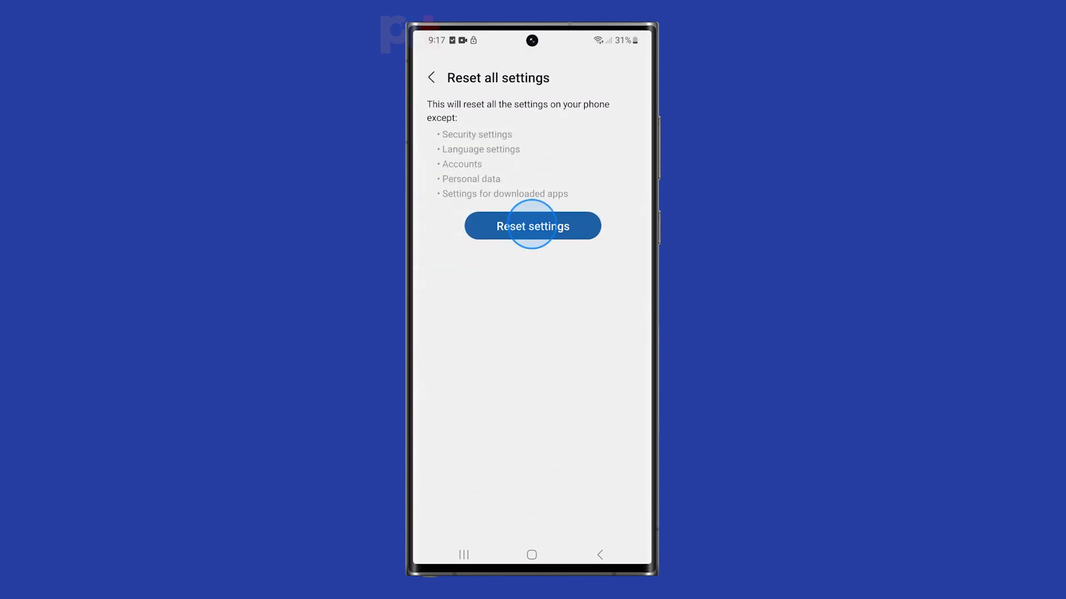
click(532, 225)
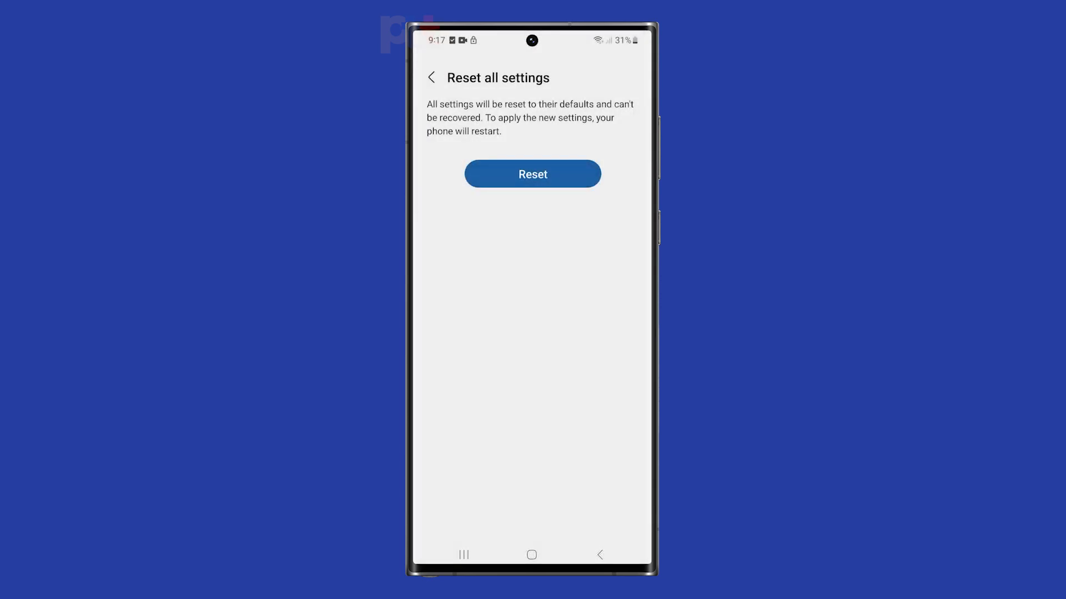
click(463, 555)
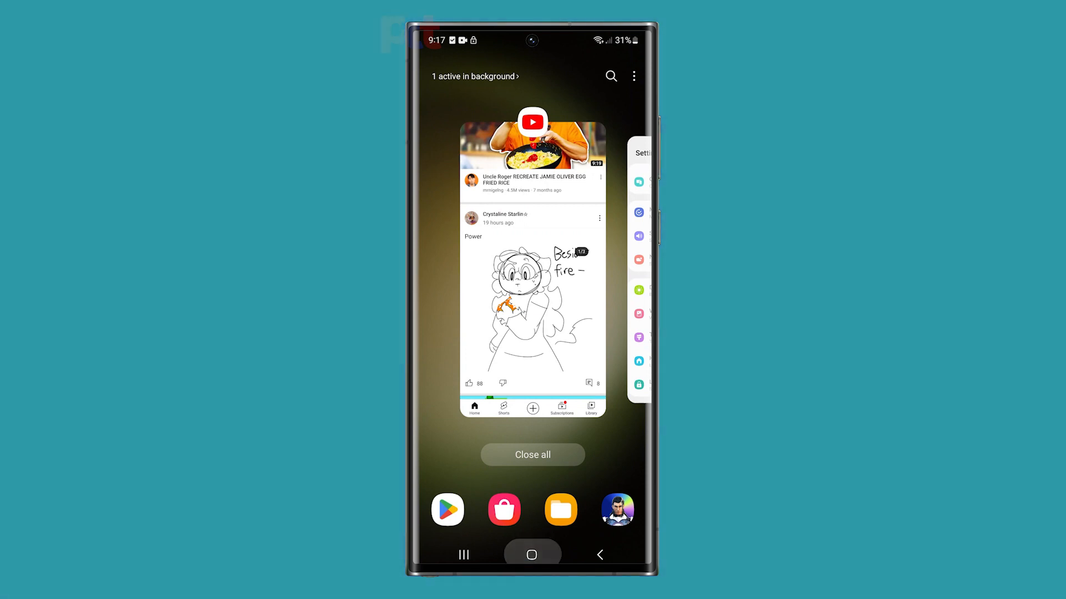
Step: Close all background apps and launch the Galaxy Store, dismissing its promo popup
click(532, 555)
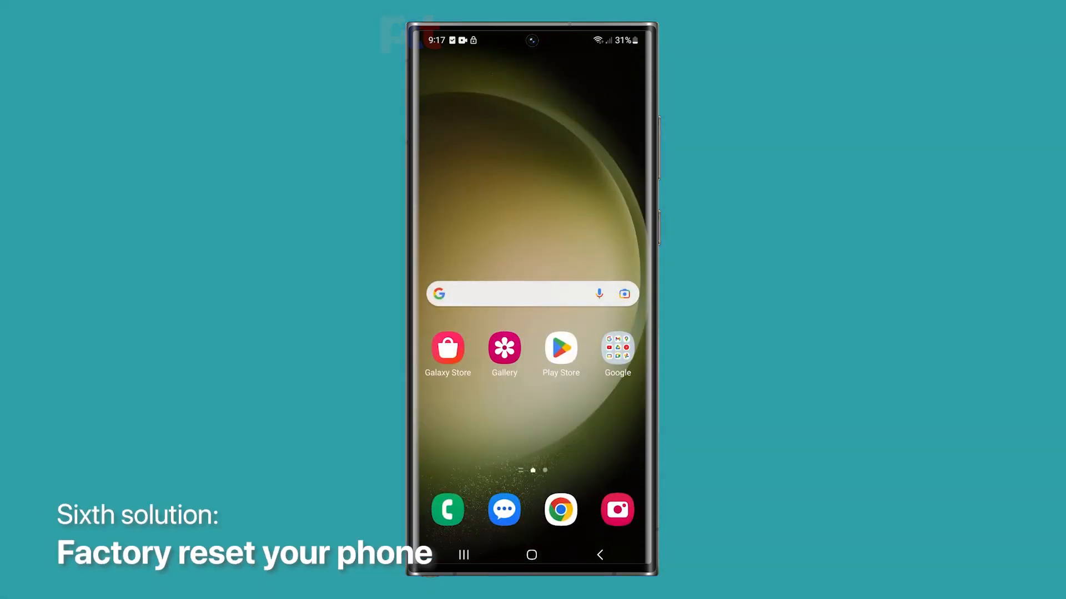
click(447, 348)
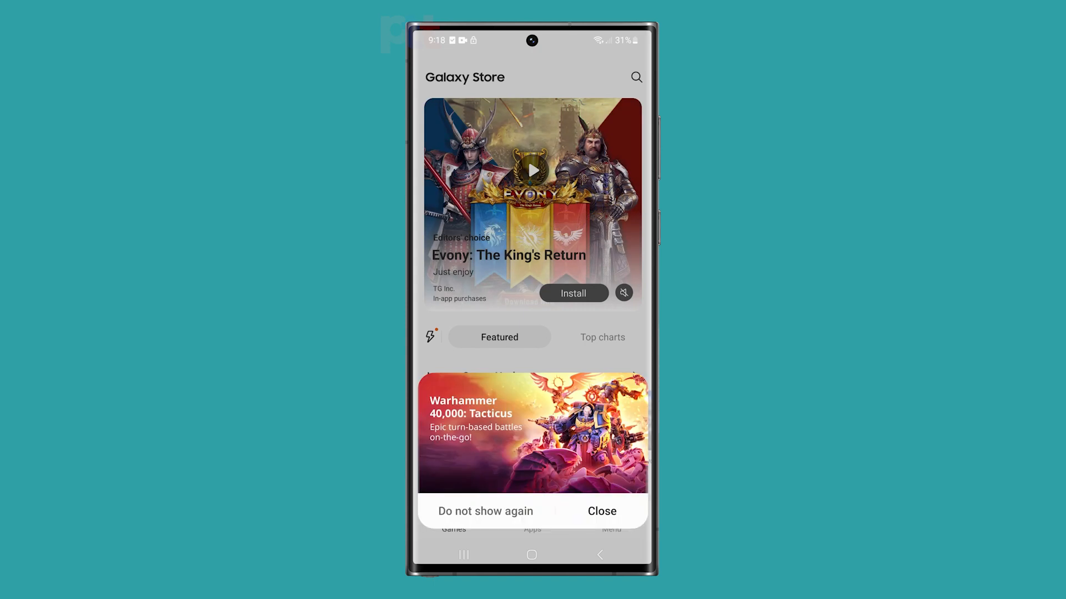
click(600, 511)
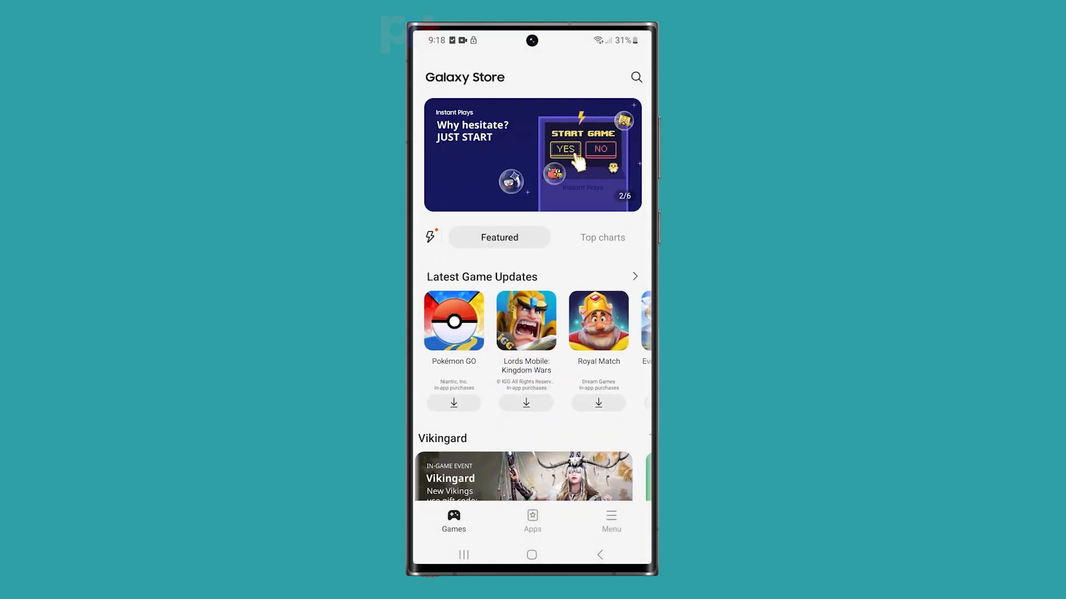
Step: Browse the Galaxy Store's Apps section, then go to the phone Settings
scroll(down, 3)
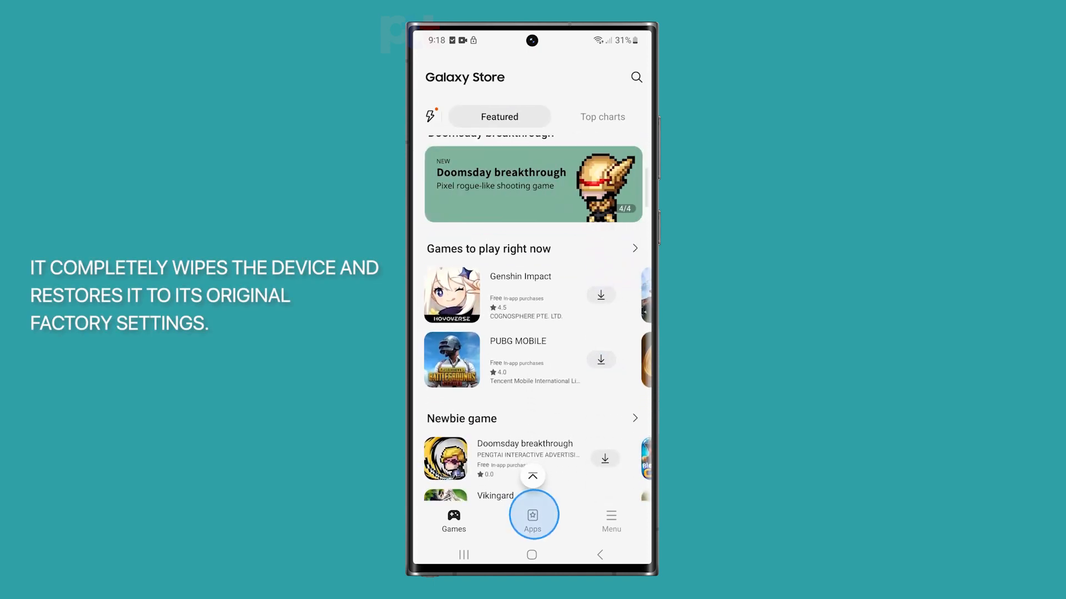
click(532, 520)
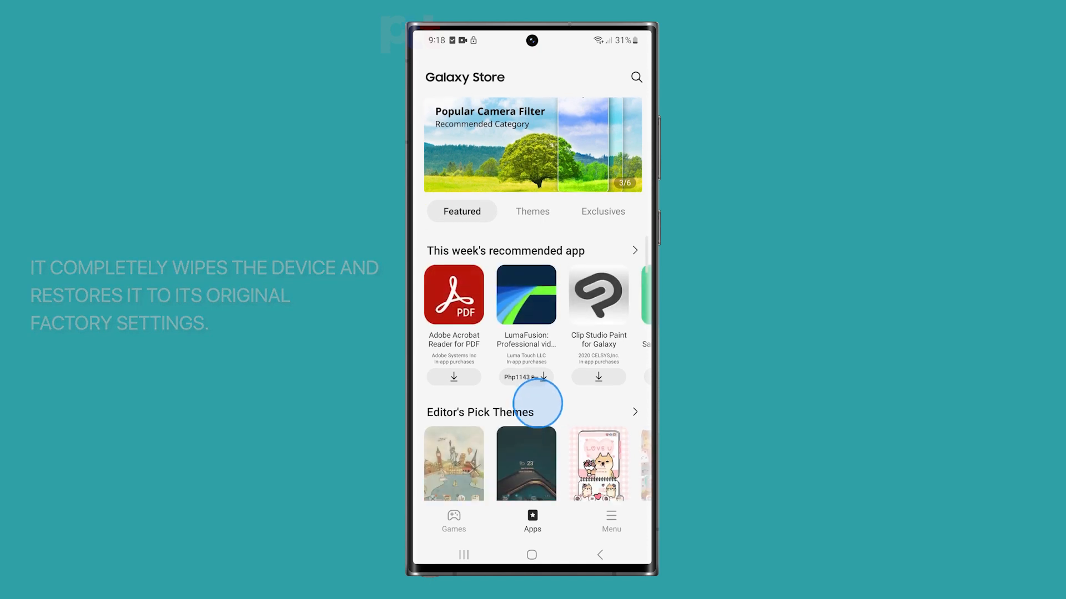
click(532, 555)
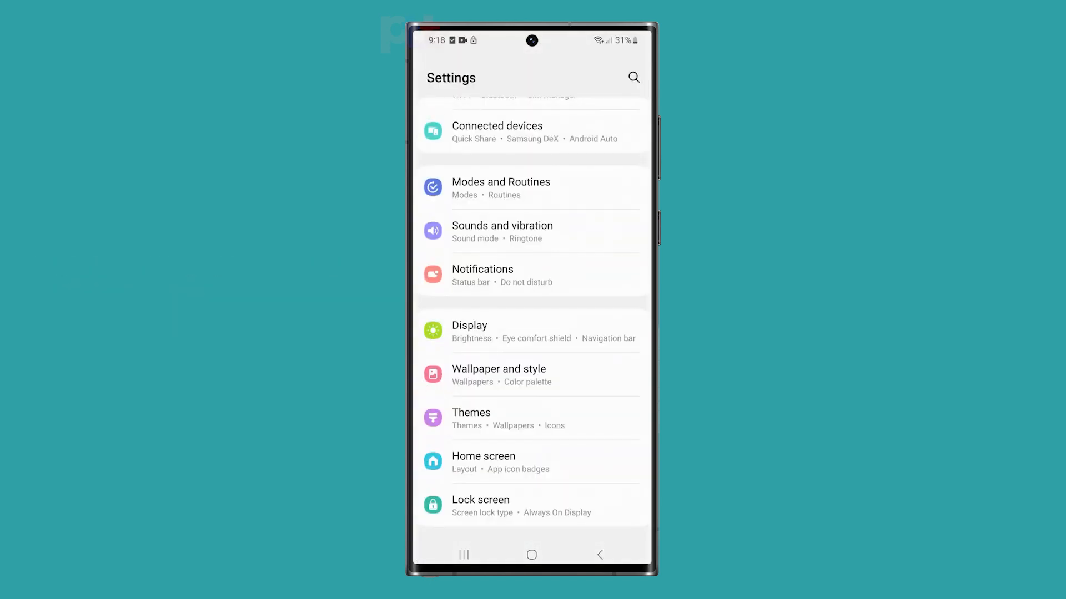
Step: Reach the Factory data reset page under General management, then switch to Google Play
click(551, 464)
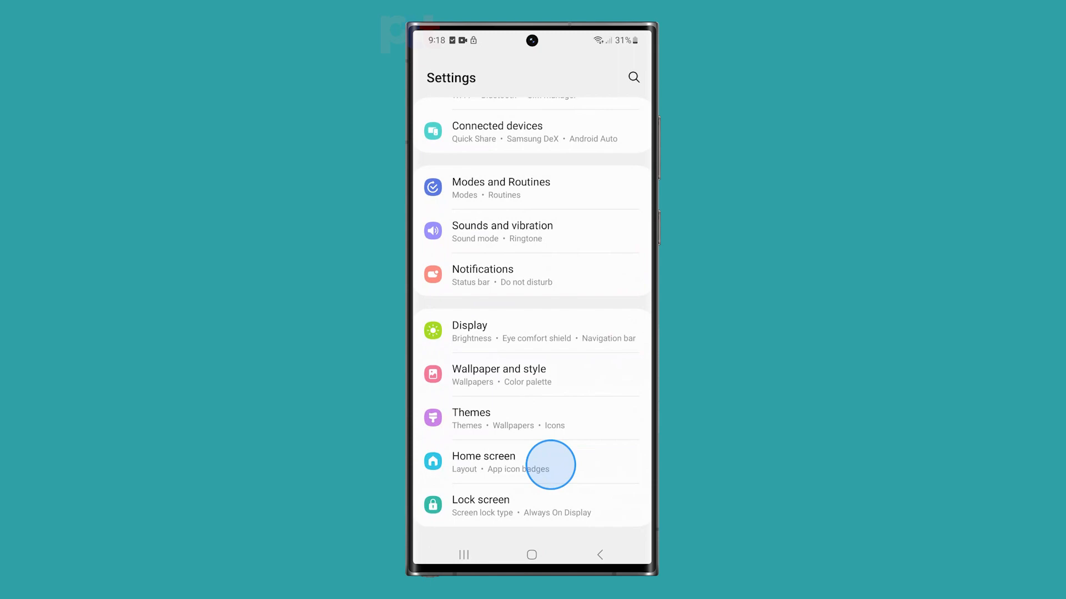
scroll(down, 3)
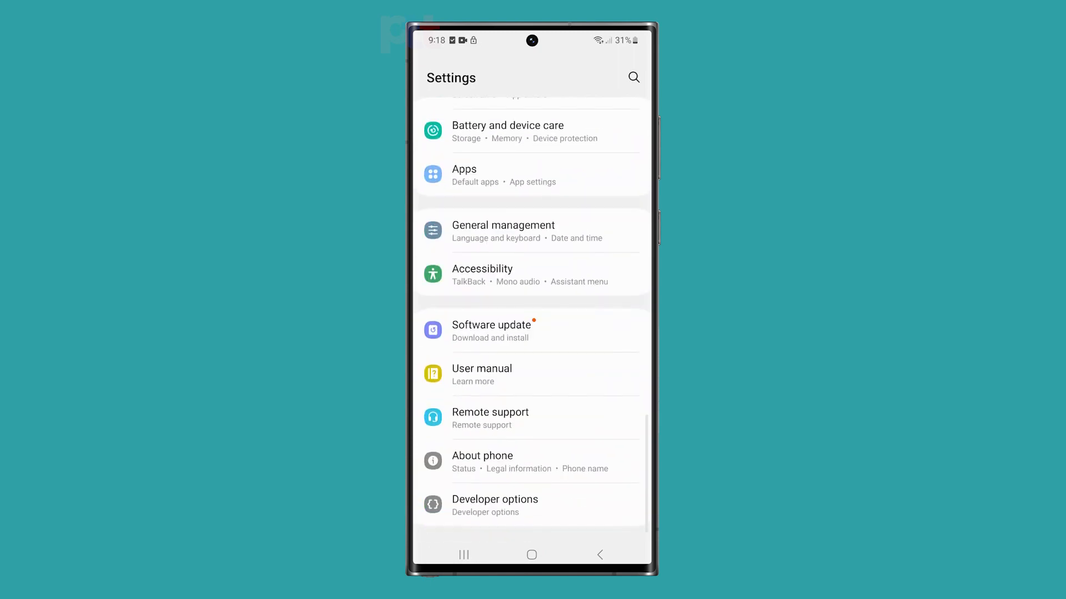
click(503, 231)
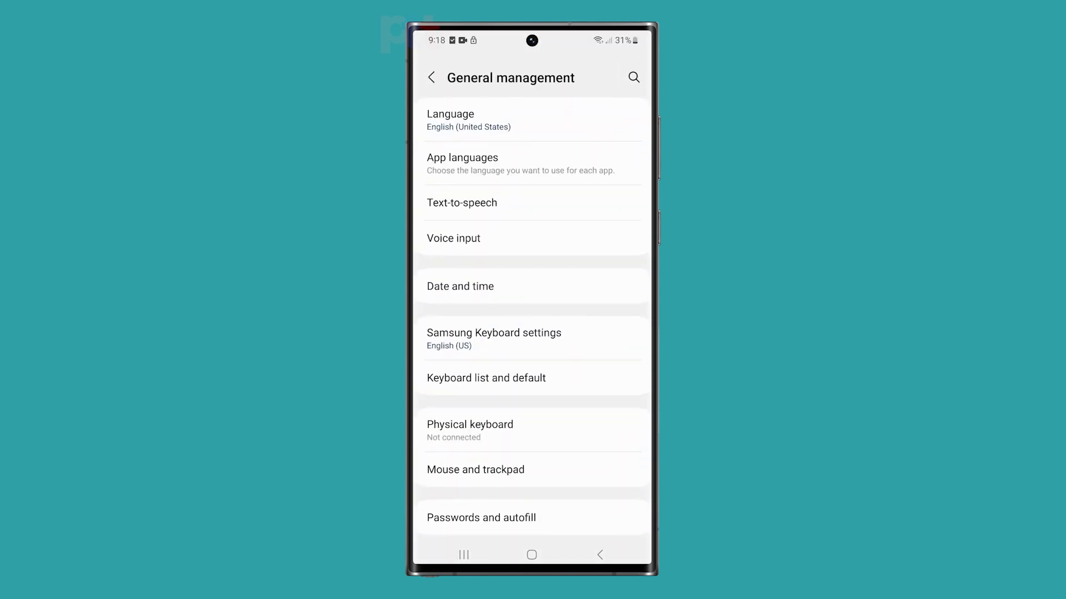
scroll(down, 3)
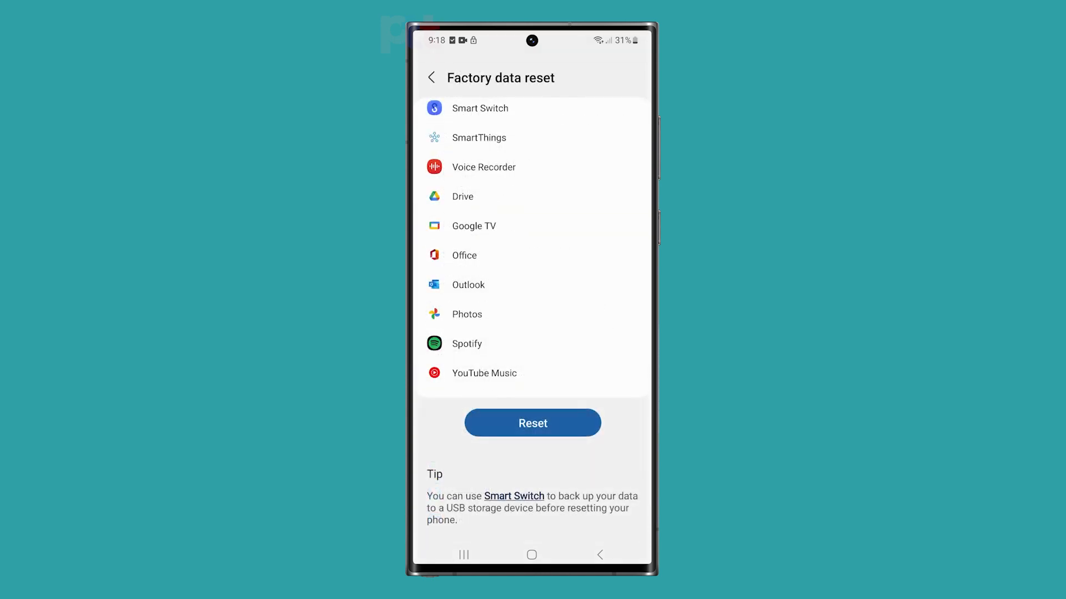
click(532, 423)
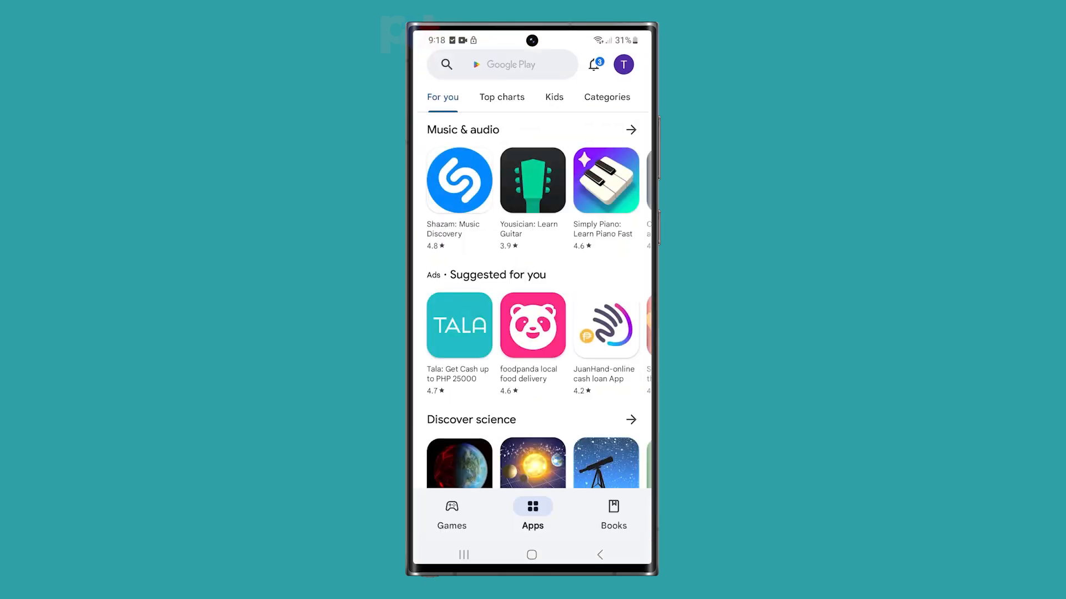
Step: Start installing Shazam: Music Discovery from its Play Store page and browse back to For you
click(503, 64)
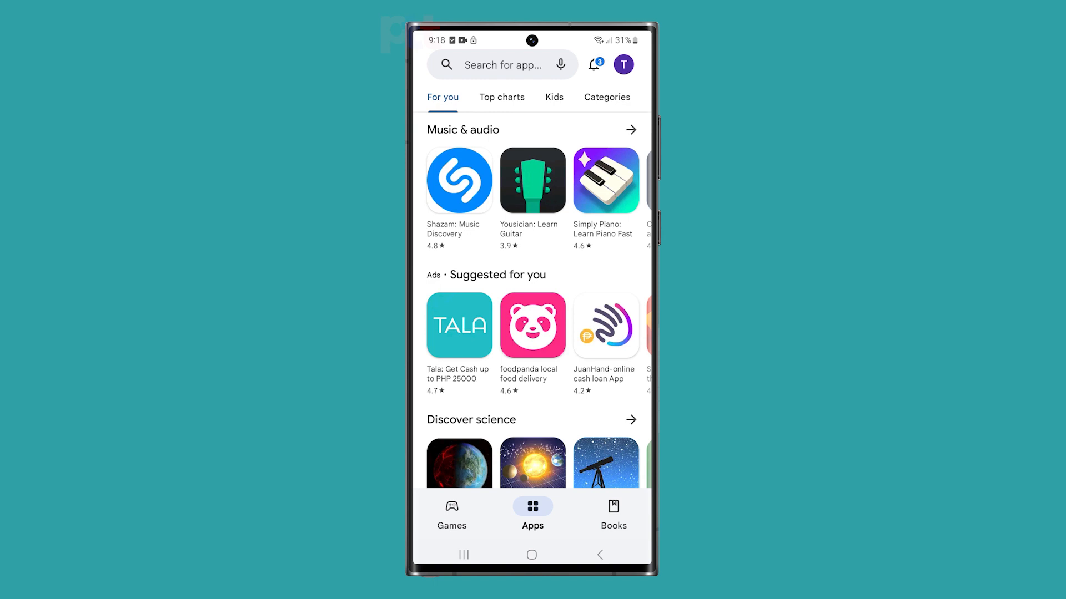
click(459, 180)
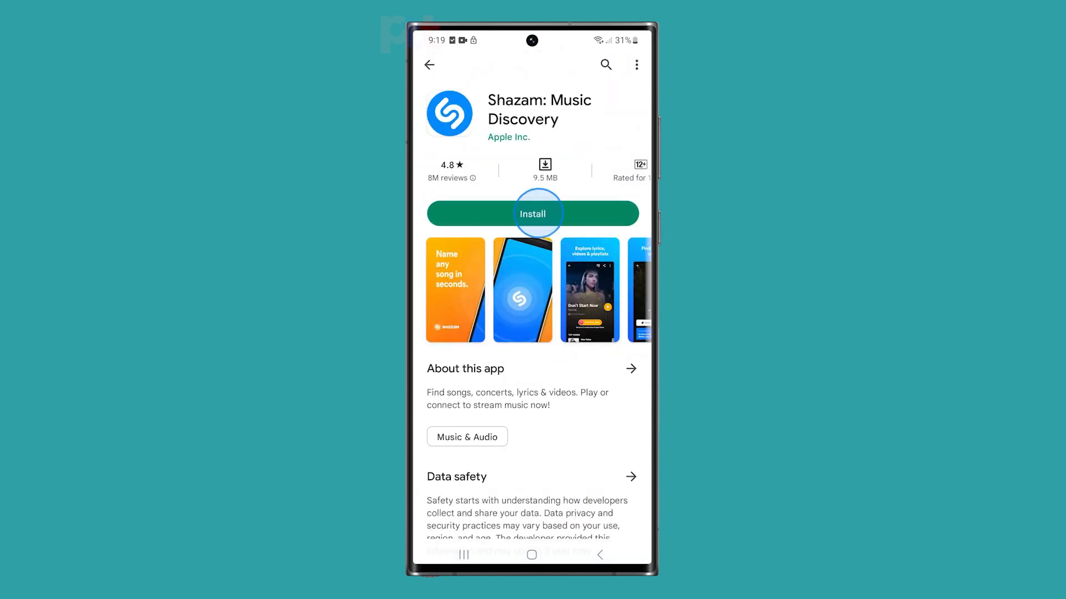
click(532, 213)
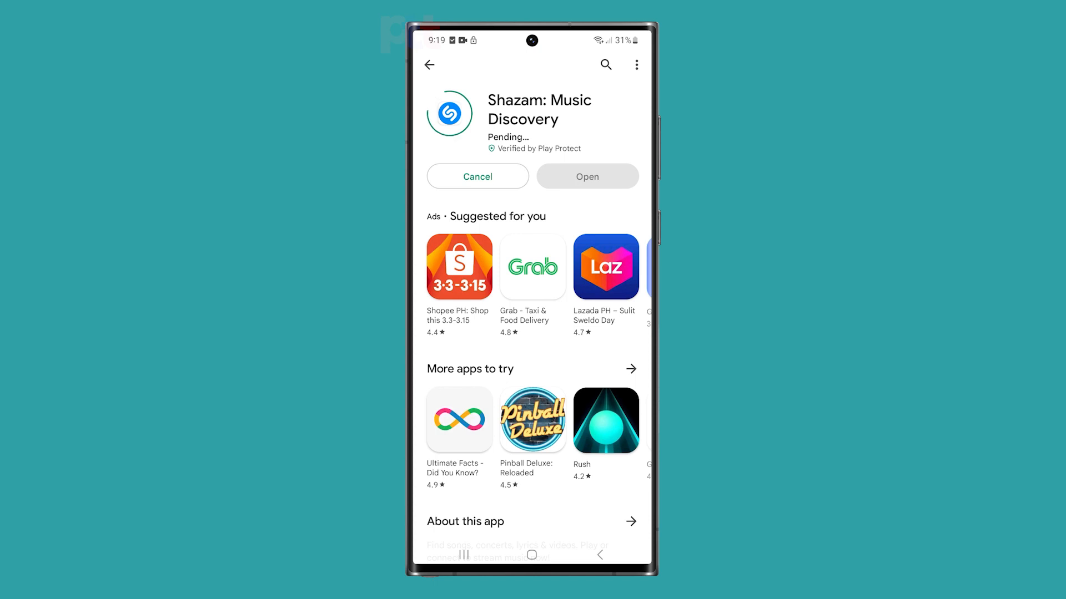
scroll(down, 3)
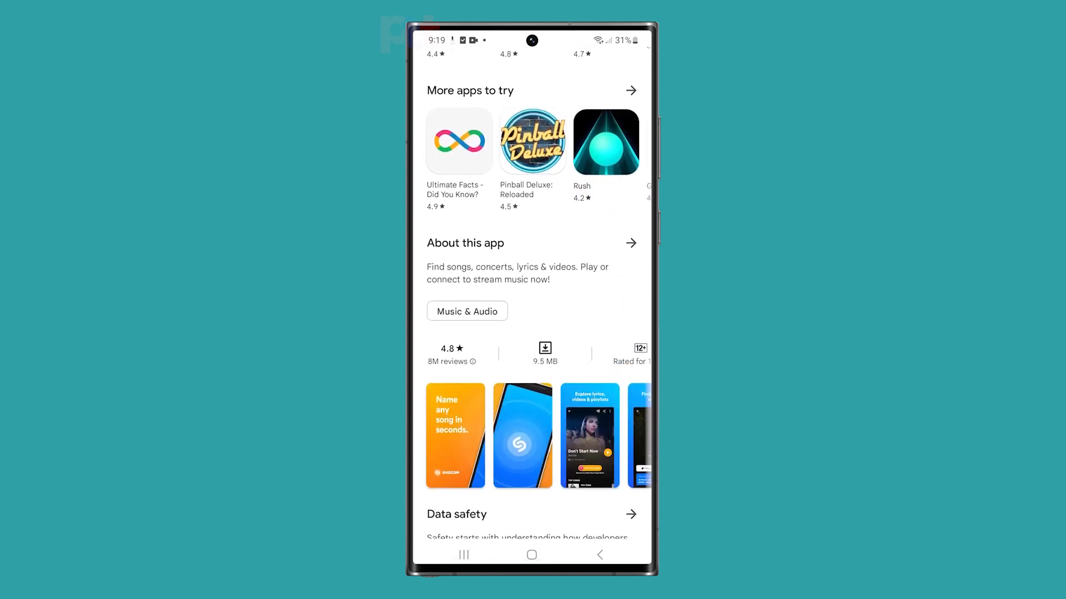
scroll(down, 3)
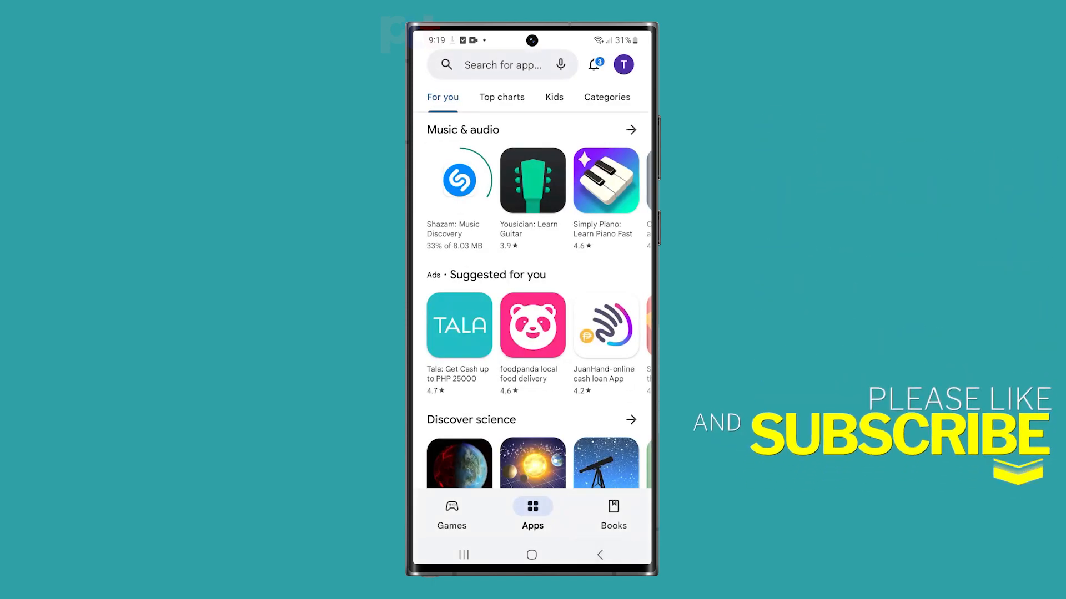
Step: Show the Top charts list of free apps, led by GCash
click(502, 96)
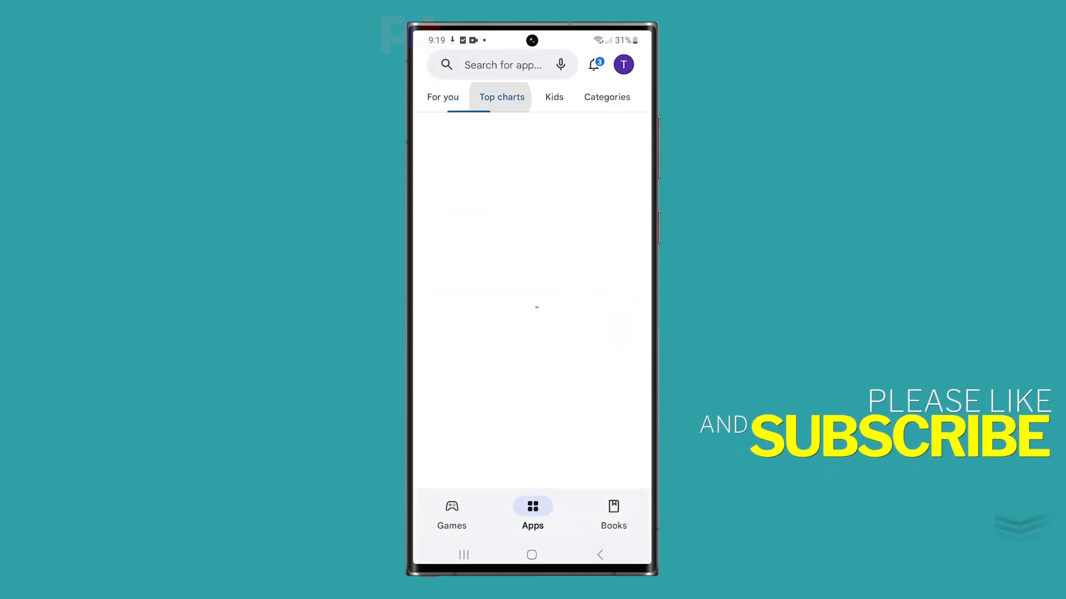
click(501, 96)
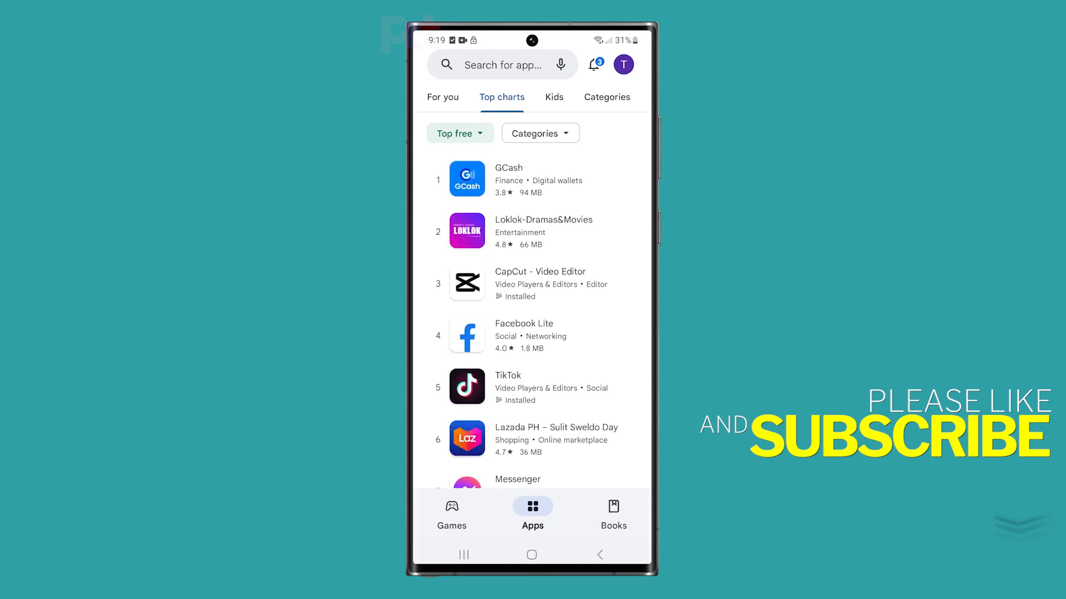